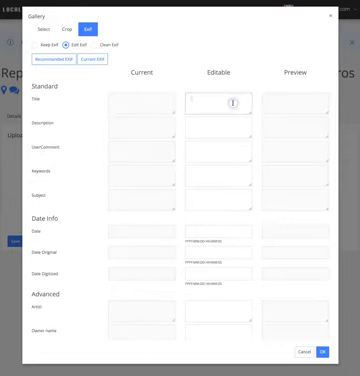
type("of course")
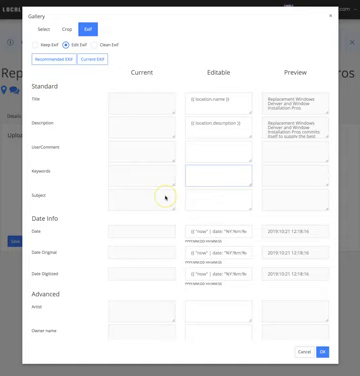
scroll("down", 3)
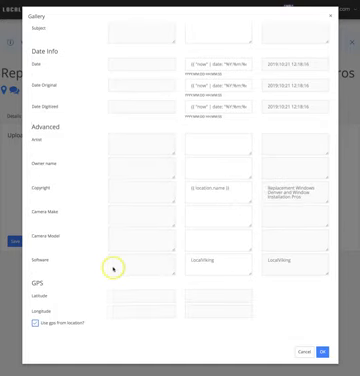
scroll("down", 3)
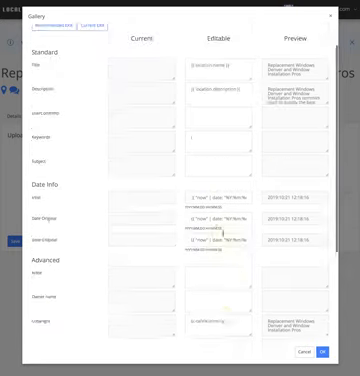
scroll("down", 3)
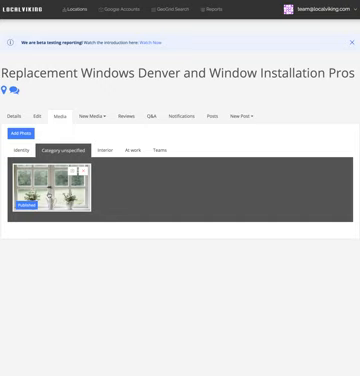
mouse_move(78, 230)
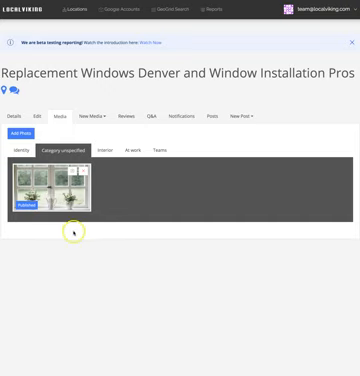